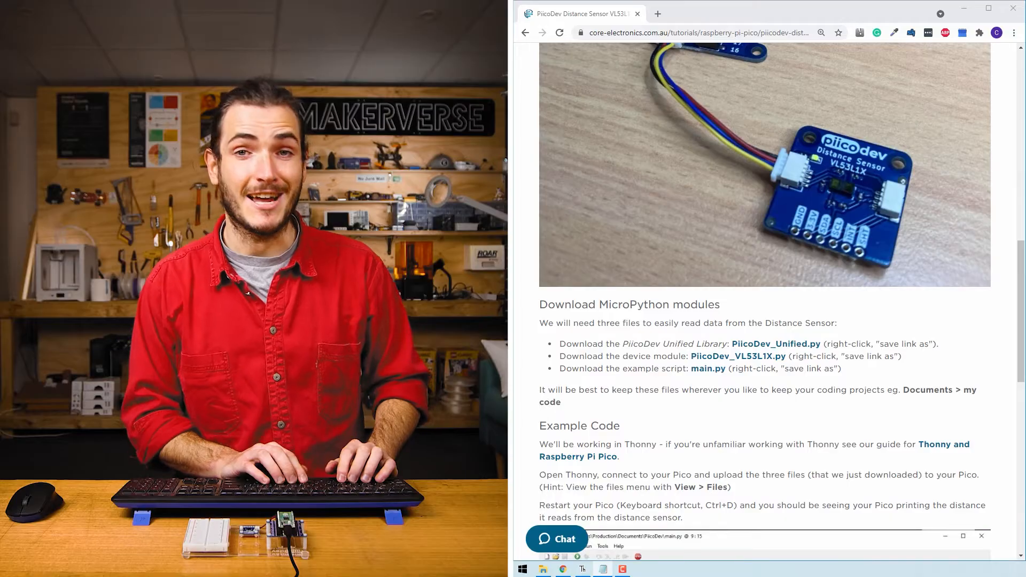
# Save PiicoDev_Unified.py and PiicoDev_VL53L1X.py from the tutorial page's module links.
pyautogui.scroll(-3)
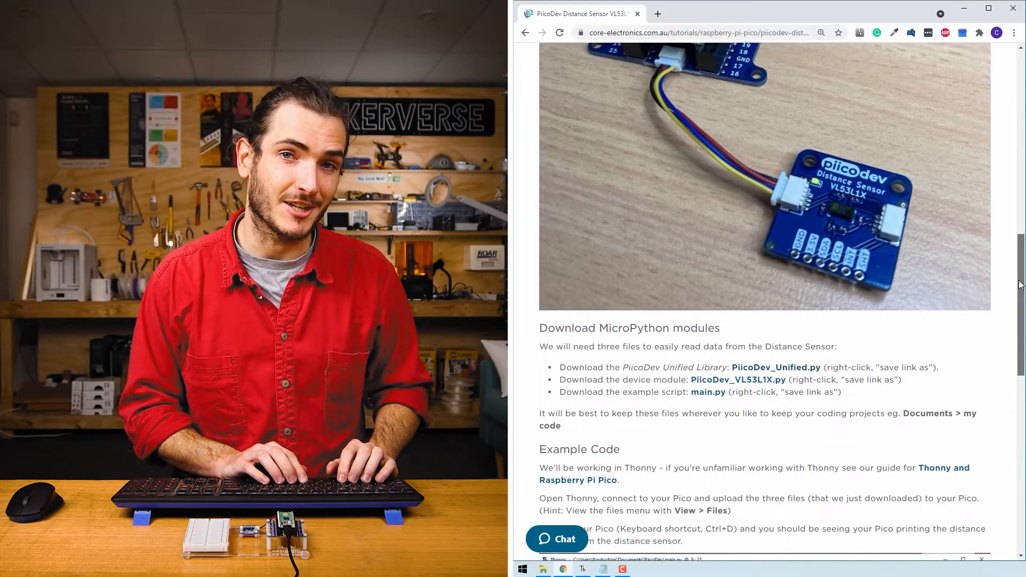
pyautogui.rightClick(776, 138)
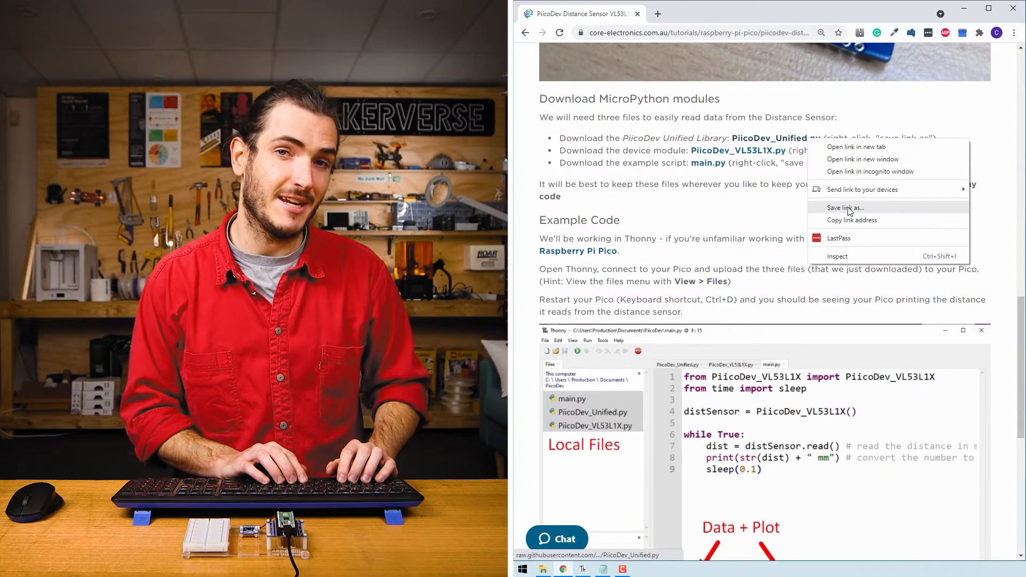
pyautogui.click(845, 207)
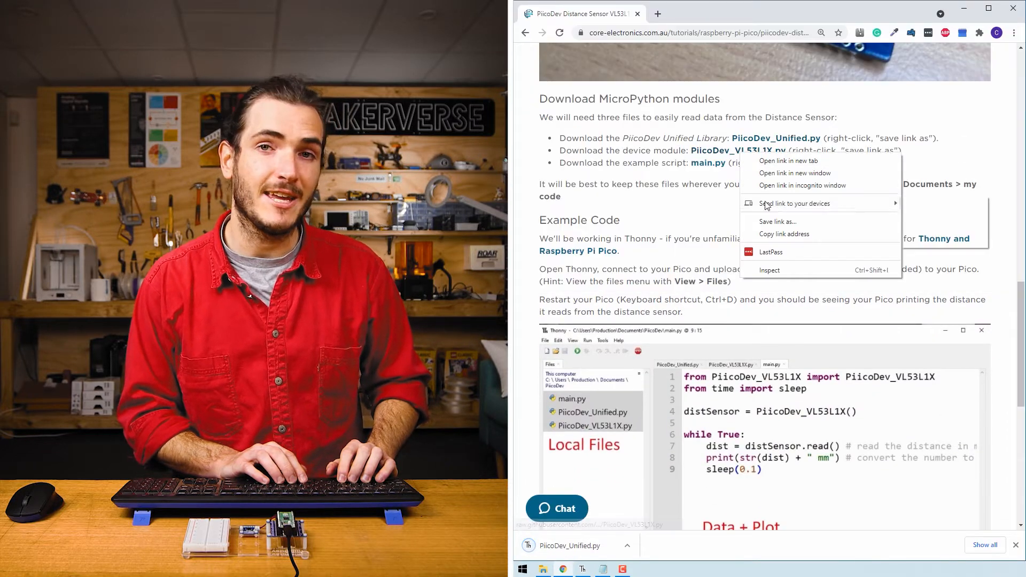
pyautogui.click(778, 221)
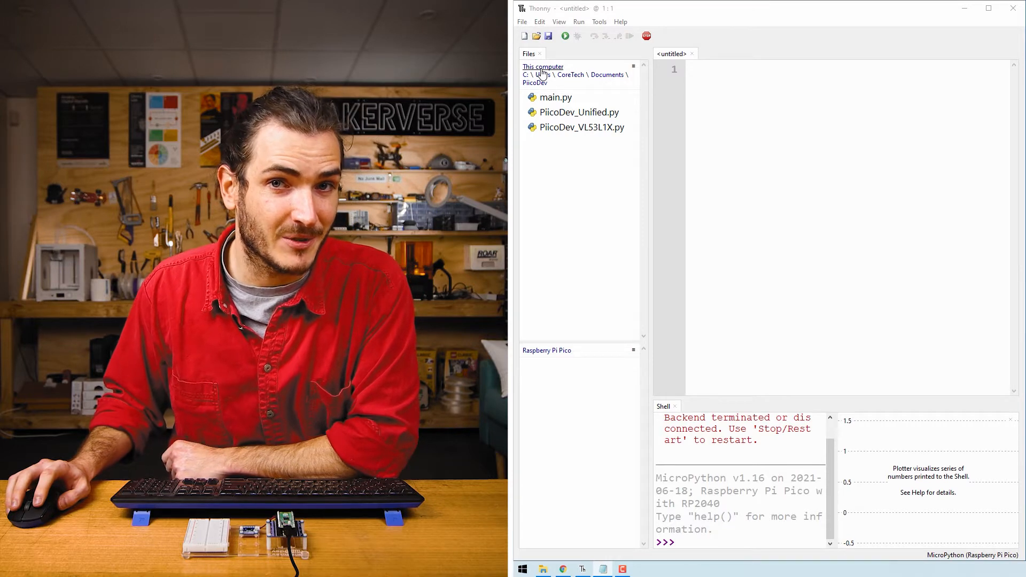
# Upload the three selected PiicoDev project files from this computer to the Pico's root.
pyautogui.click(556, 97)
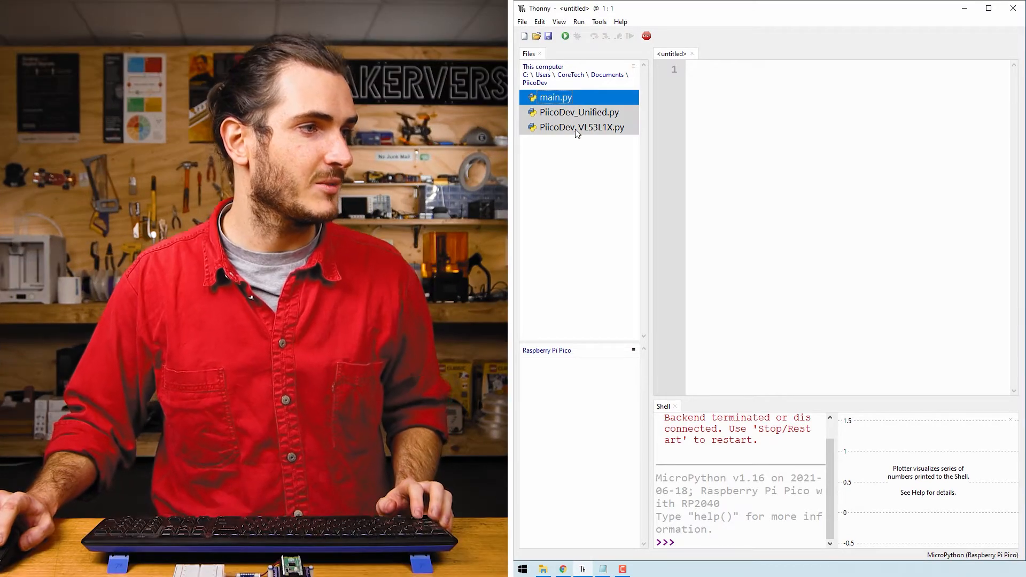
pyautogui.rightClick(581, 127)
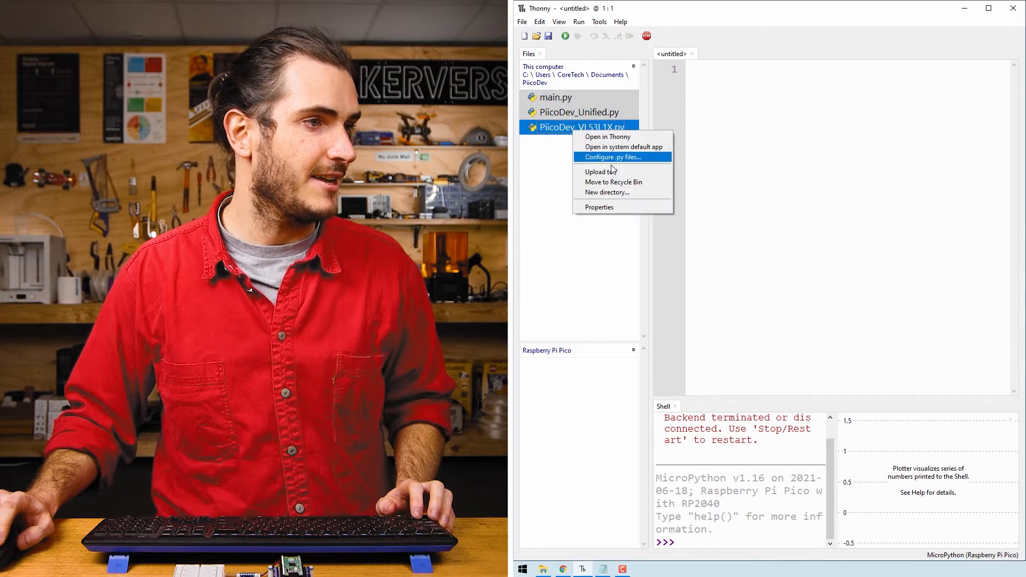
pyautogui.click(600, 172)
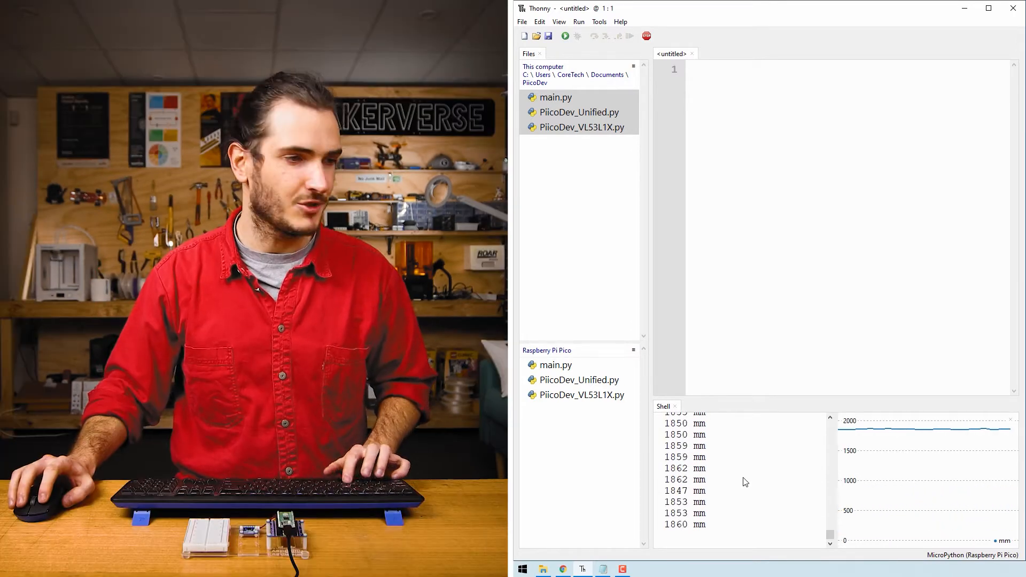
# Stop the running distance script and select main.py on the Pico.
pyautogui.click(646, 36)
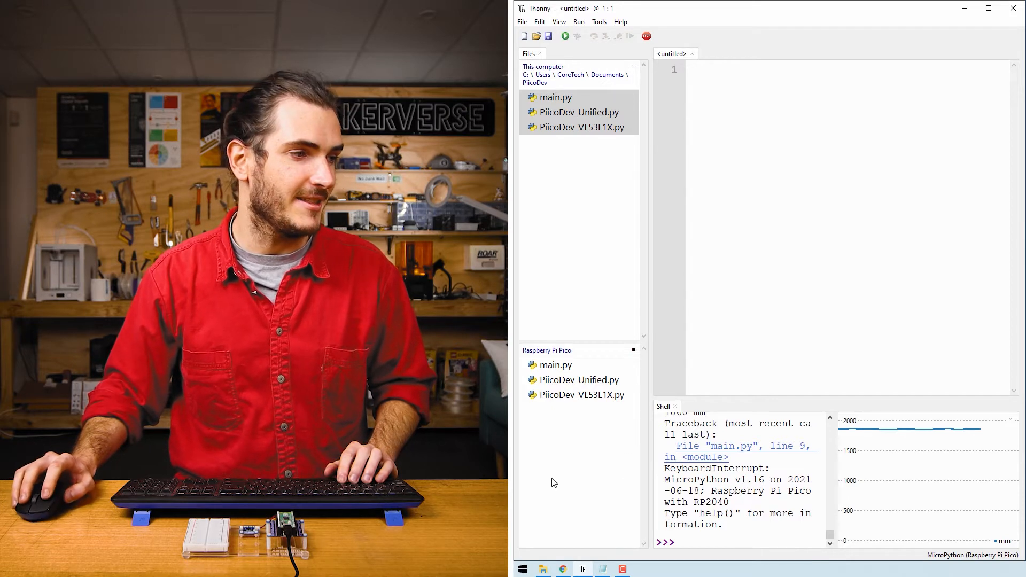
pyautogui.click(556, 365)
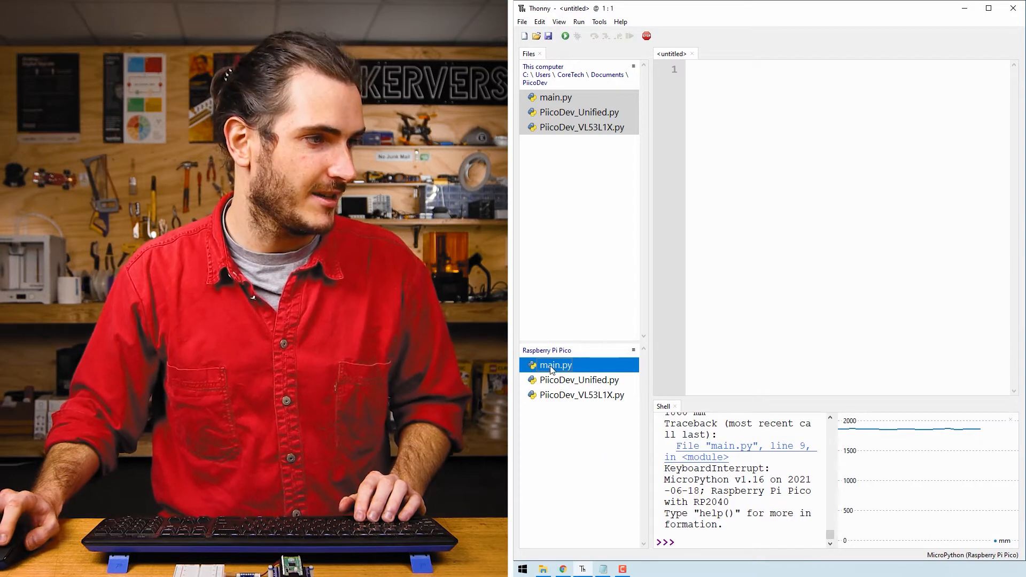
# Open the Pico's main.py and review its sleep import and while True loop.
pyautogui.doubleClick(556, 365)
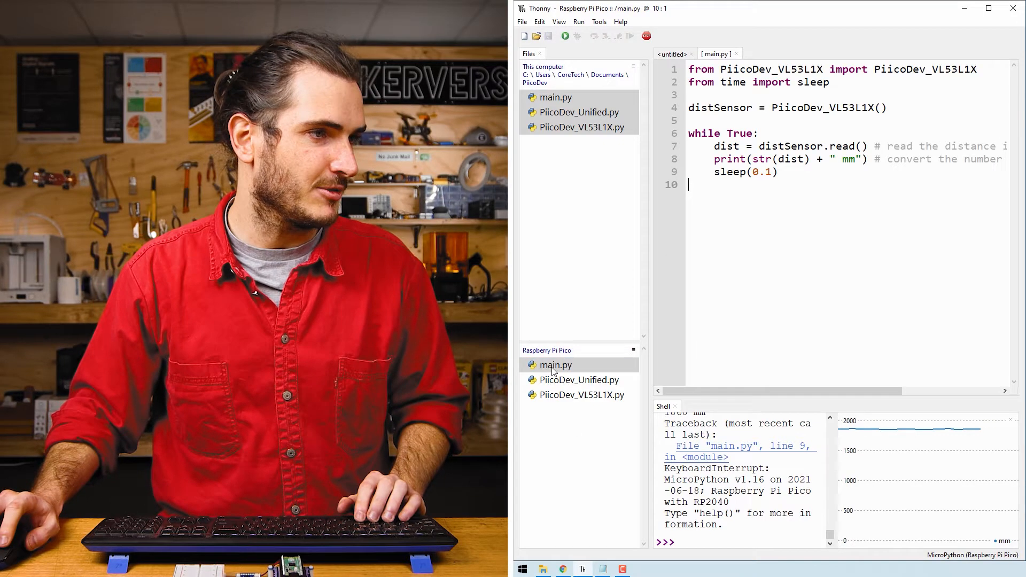
pyautogui.click(578, 380)
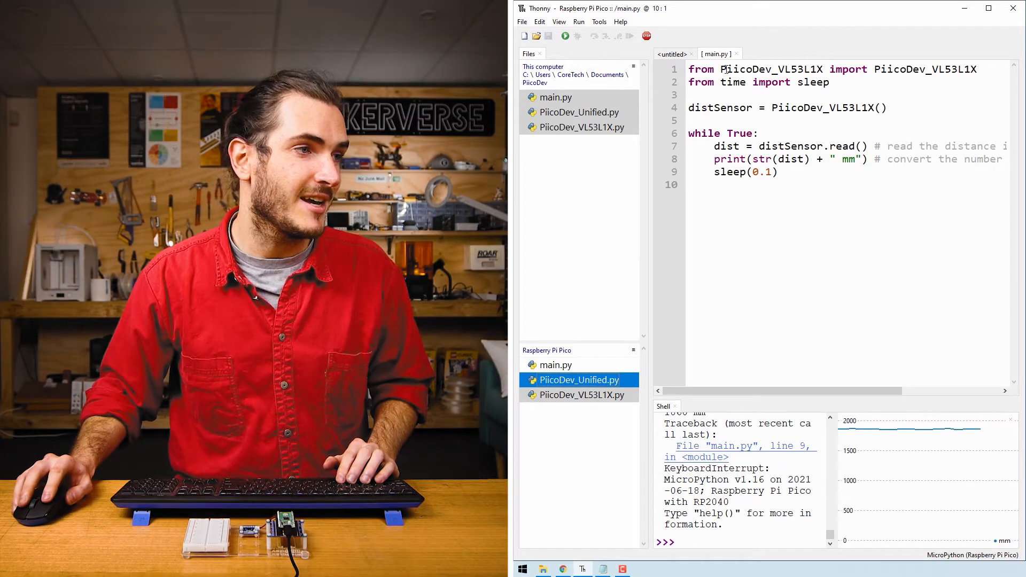
pyautogui.doubleClick(775, 69)
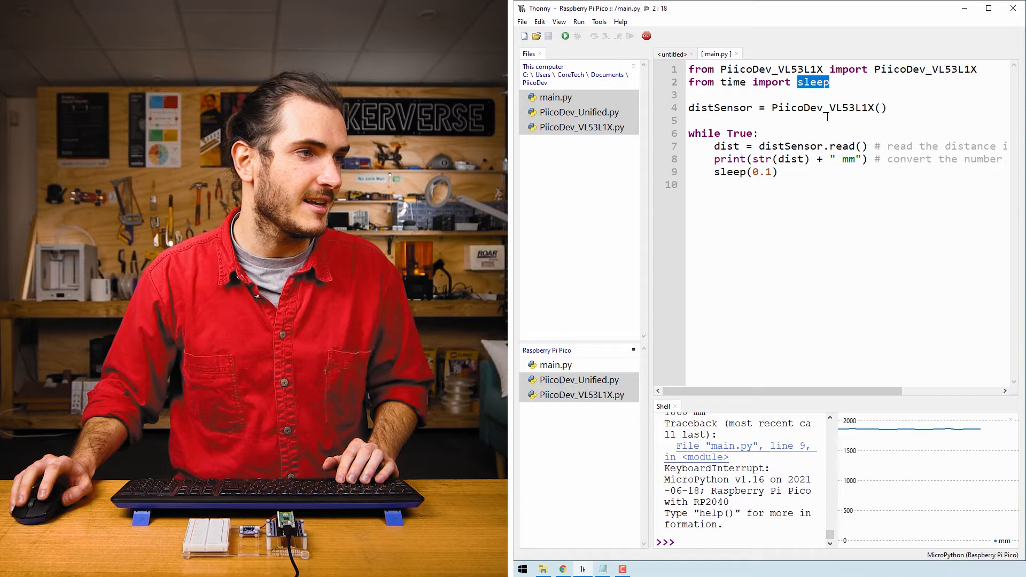
pyautogui.doubleClick(720, 107)
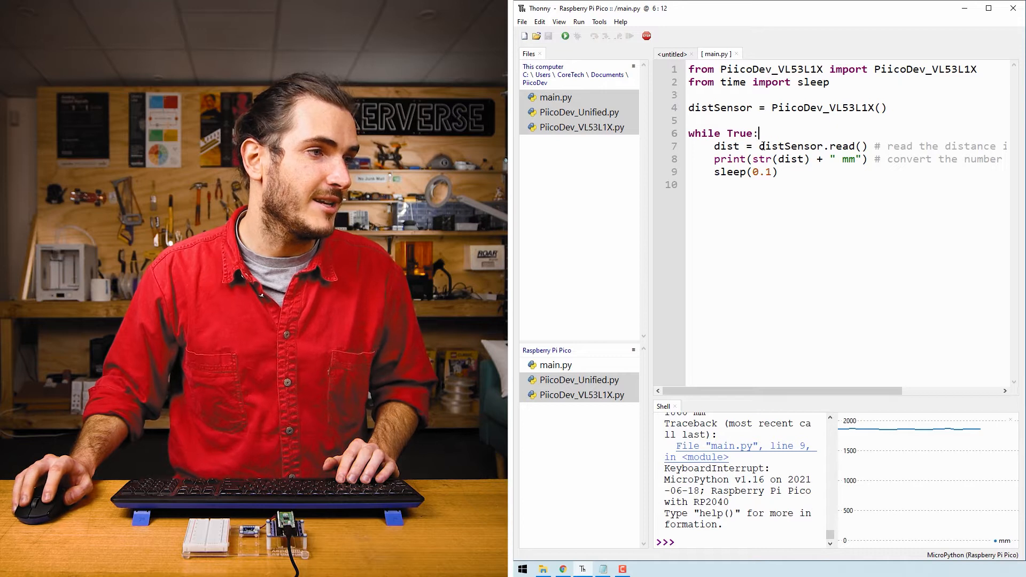
pyautogui.doubleClick(811, 146)
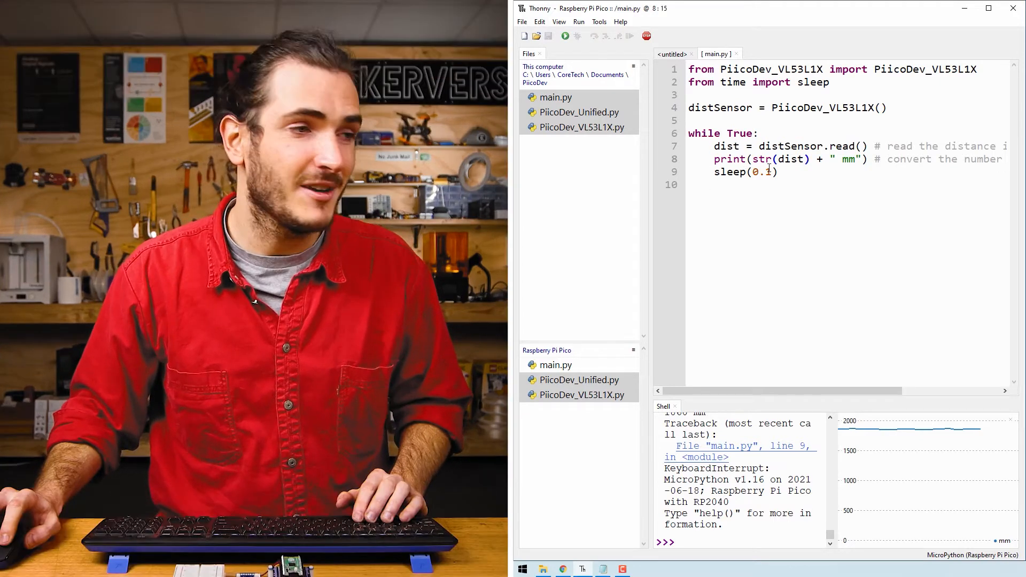
pyautogui.doubleClick(779, 160)
pyautogui.write('if dist')
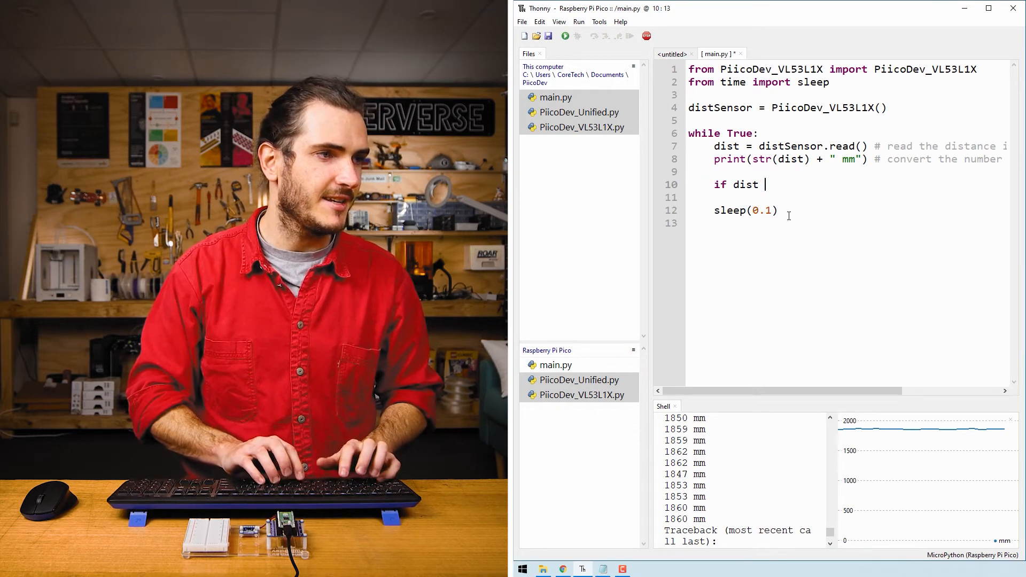
# Add an if dist < 100 branch that prints "really close".
pyautogui.write('<')
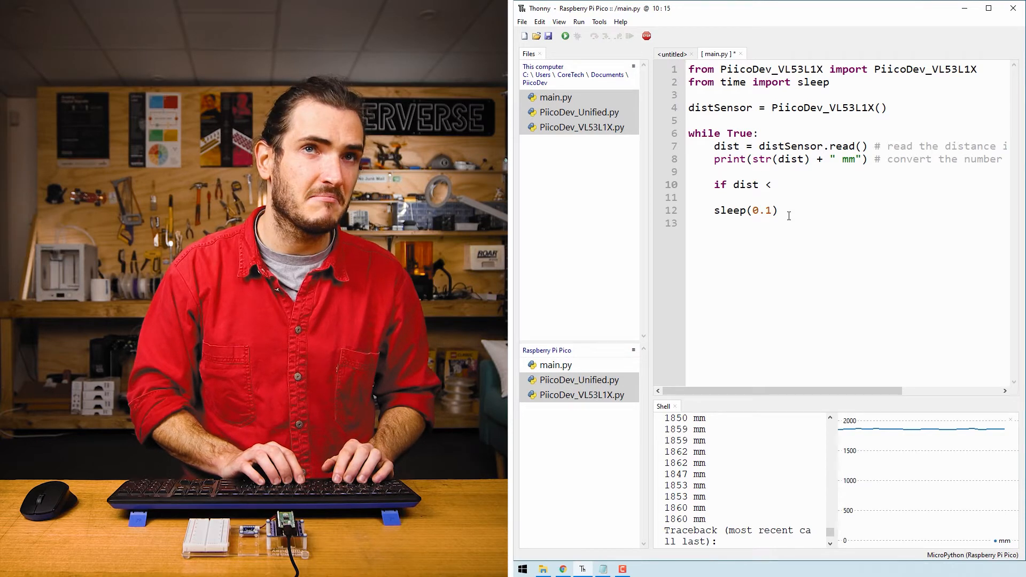
pyautogui.write('100')
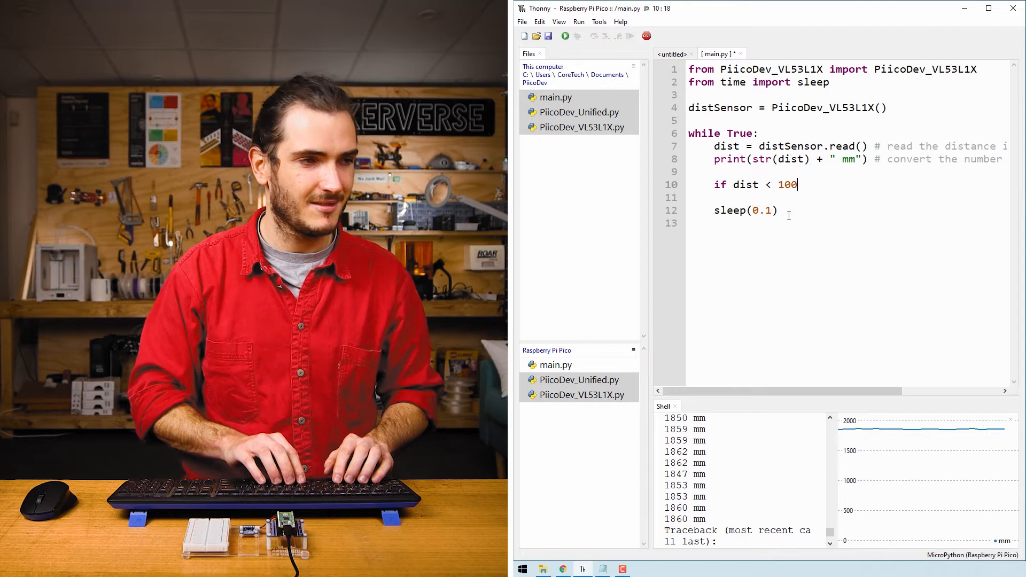
pyautogui.write(':')
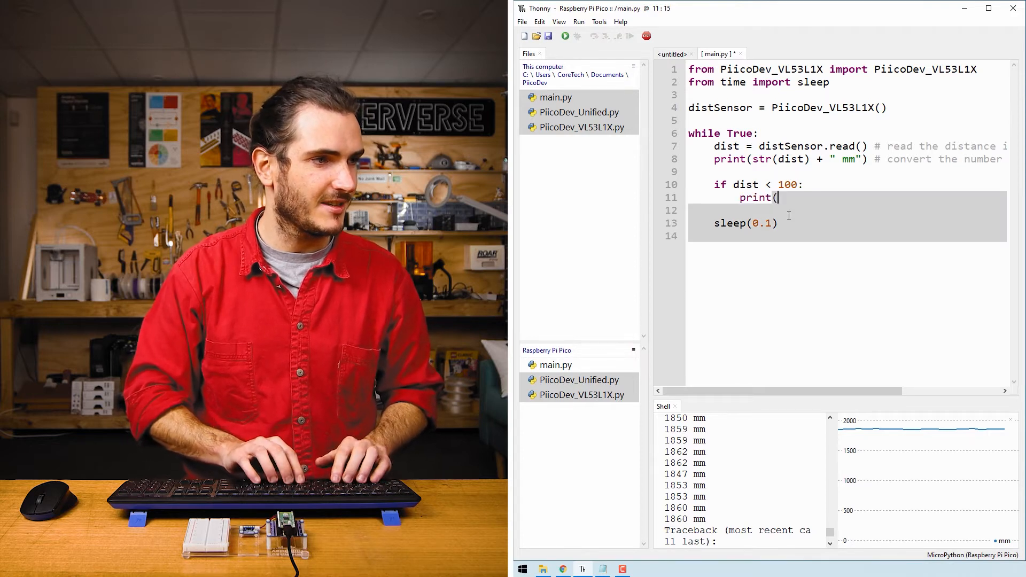
pyautogui.write('"really clos')
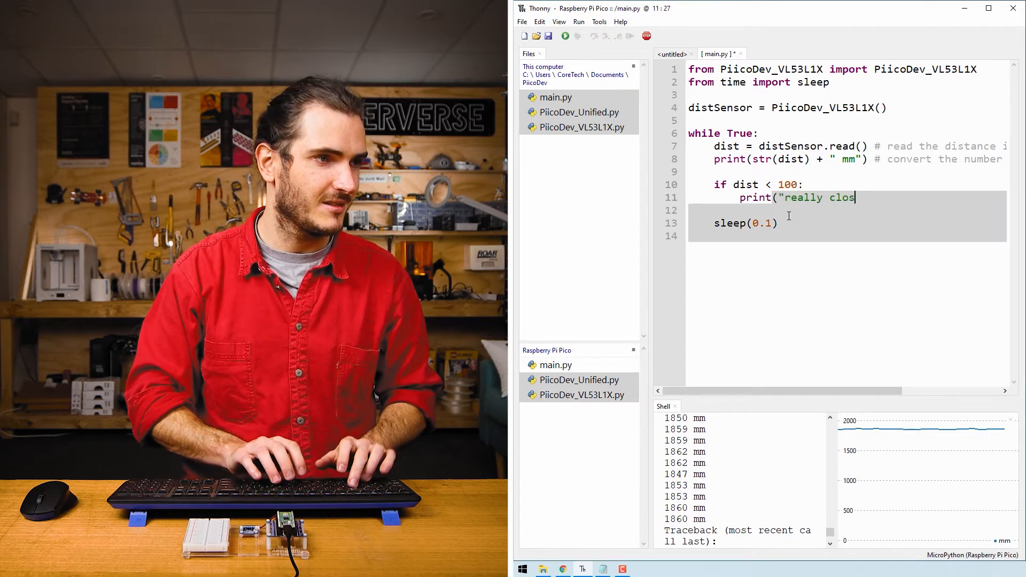
pyautogui.write('e")')
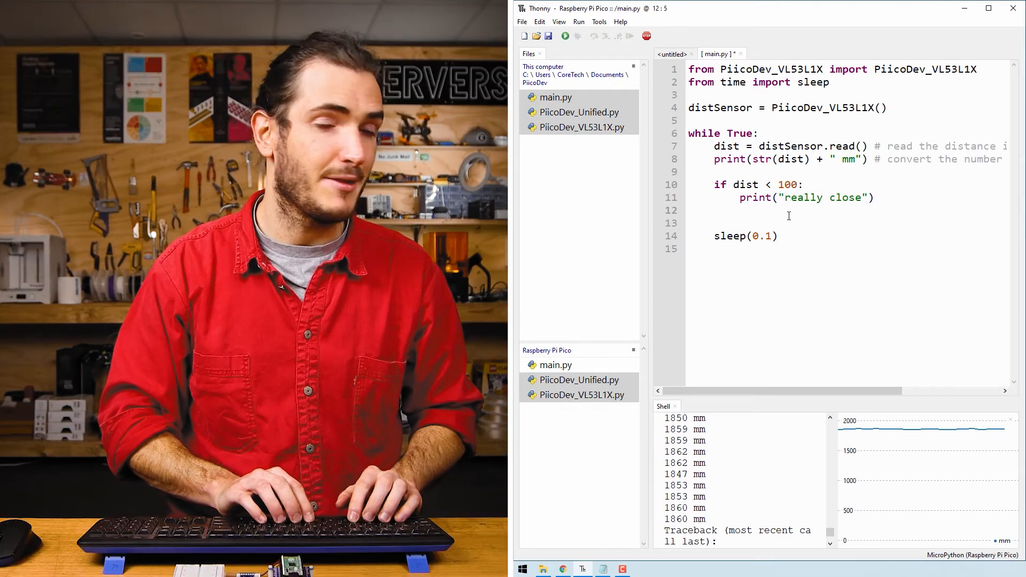
# Add elif dist < 300 printing "close" and else printing "far".
pyautogui.write('elif')
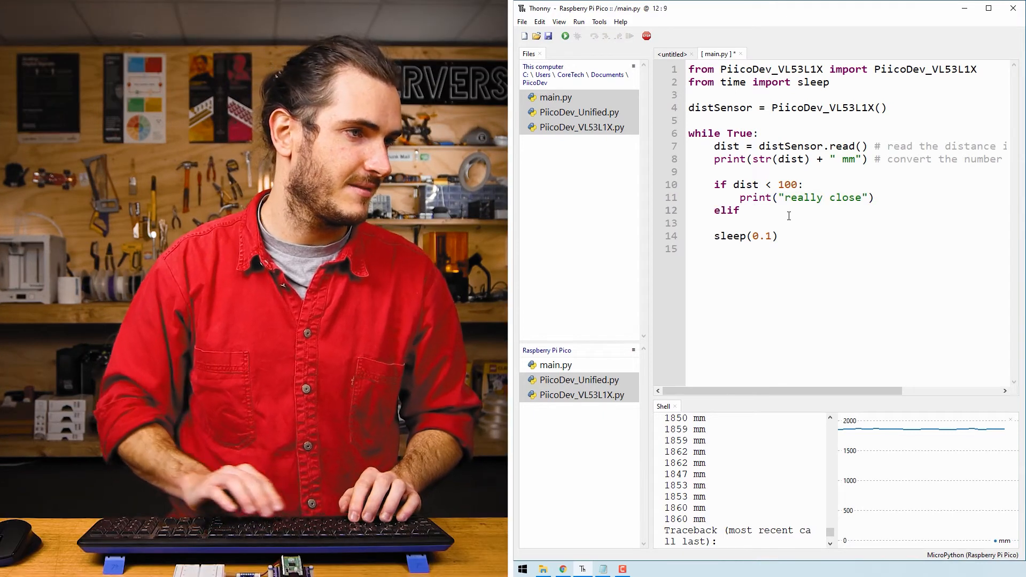
pyautogui.write('dist <')
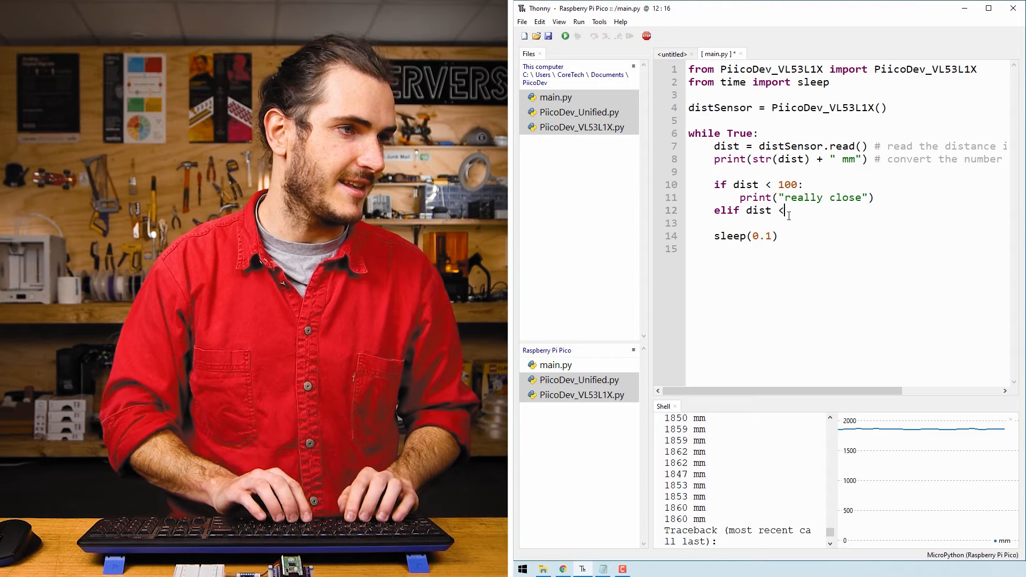
pyautogui.write('300:')
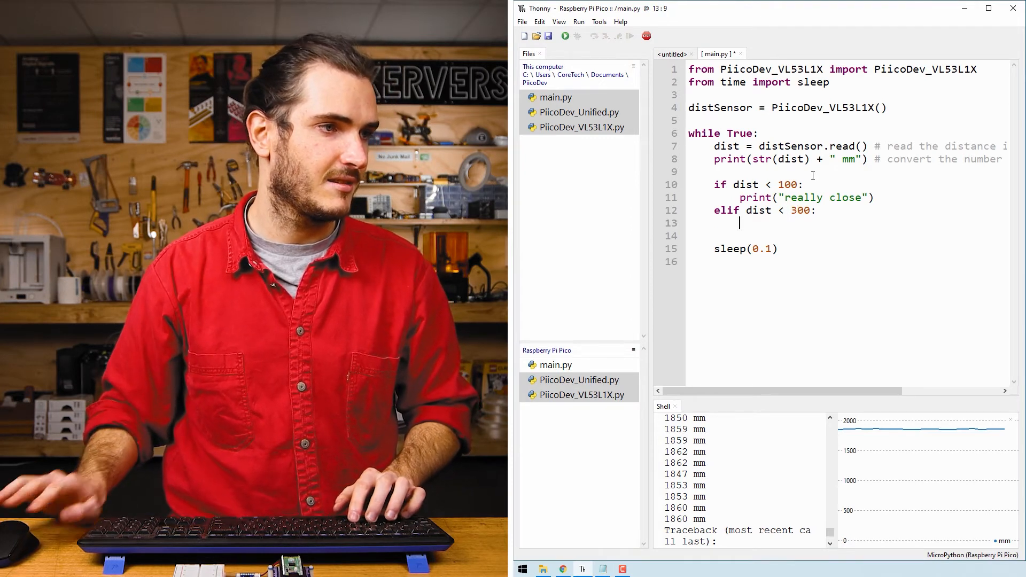
pyautogui.write('print')
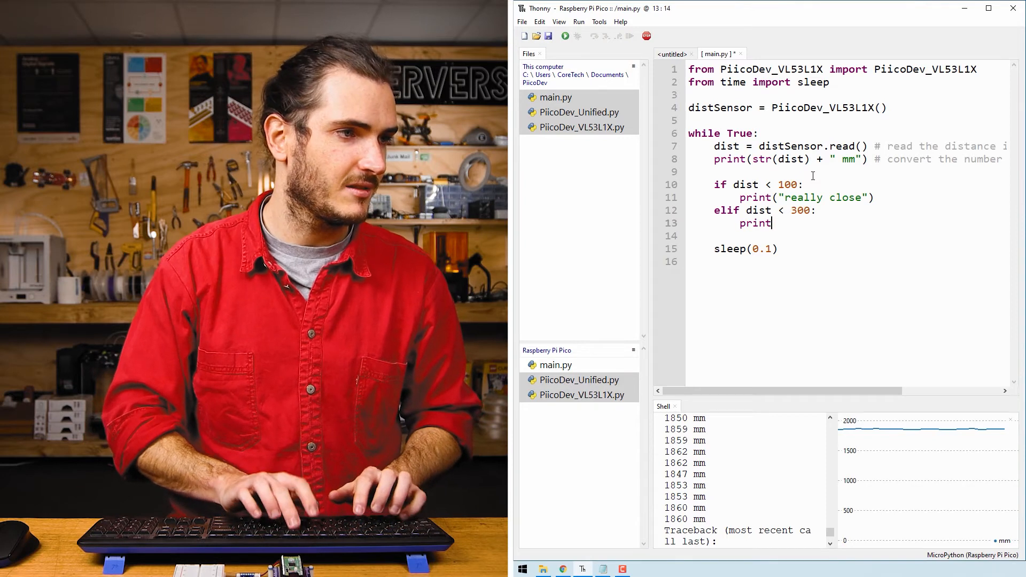
pyautogui.write('("close")')
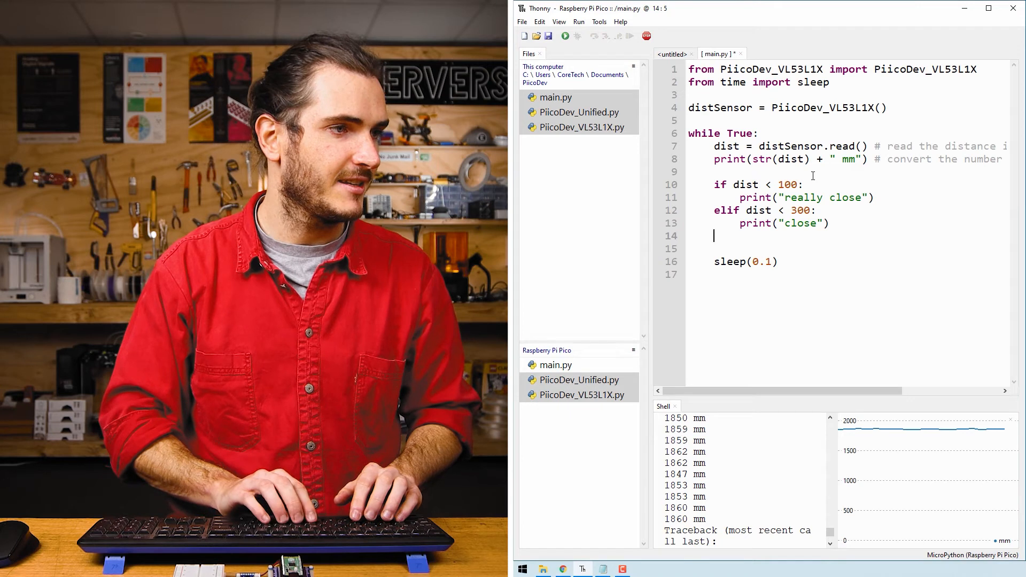
pyautogui.write('else:')
pyautogui.write('prin')
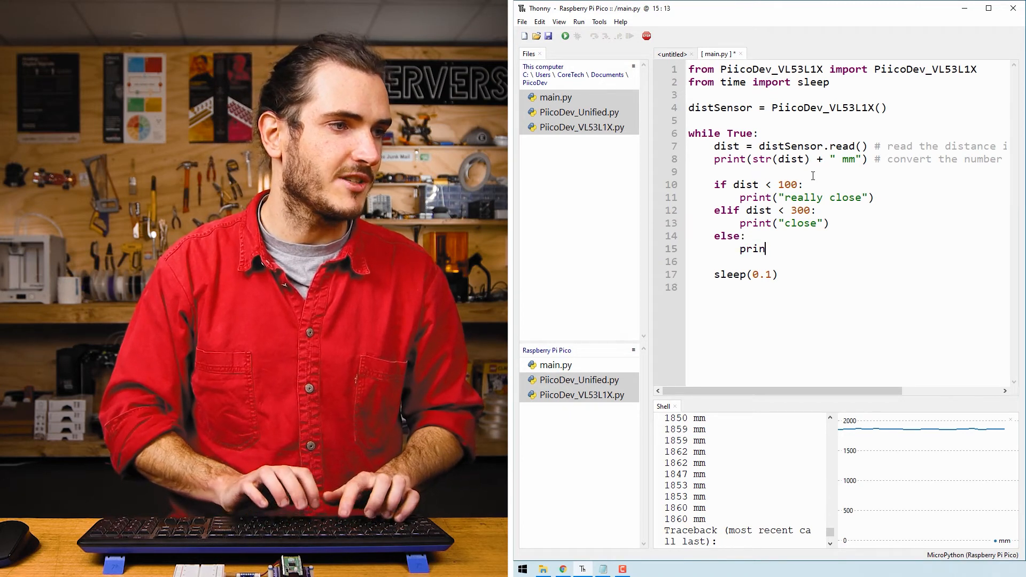
pyautogui.write('t("far')
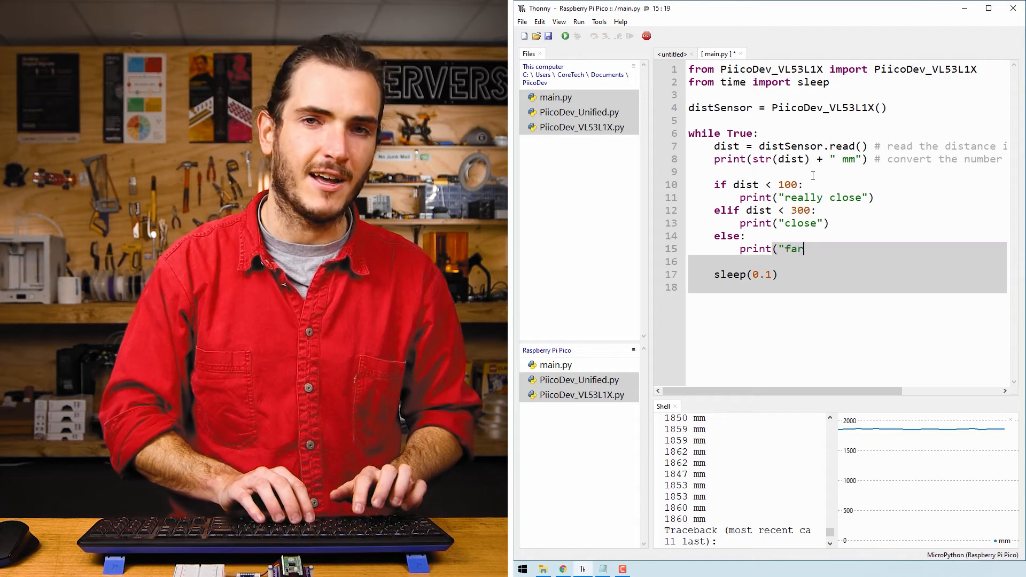
pyautogui.write('")')
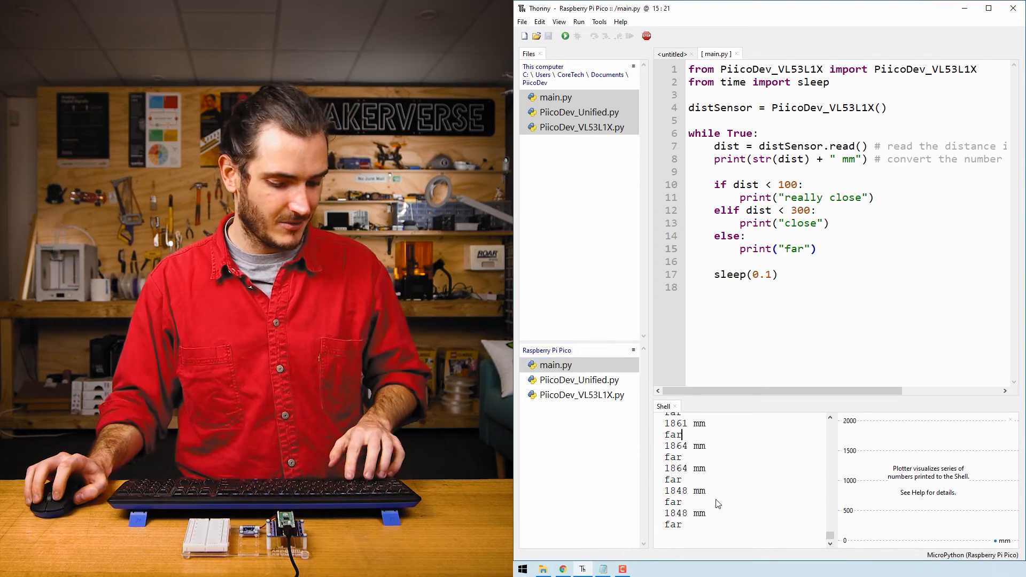
# Stop the program, download the Pico's main.py to the PicoDev folder, and open that copy.
pyautogui.click(646, 36)
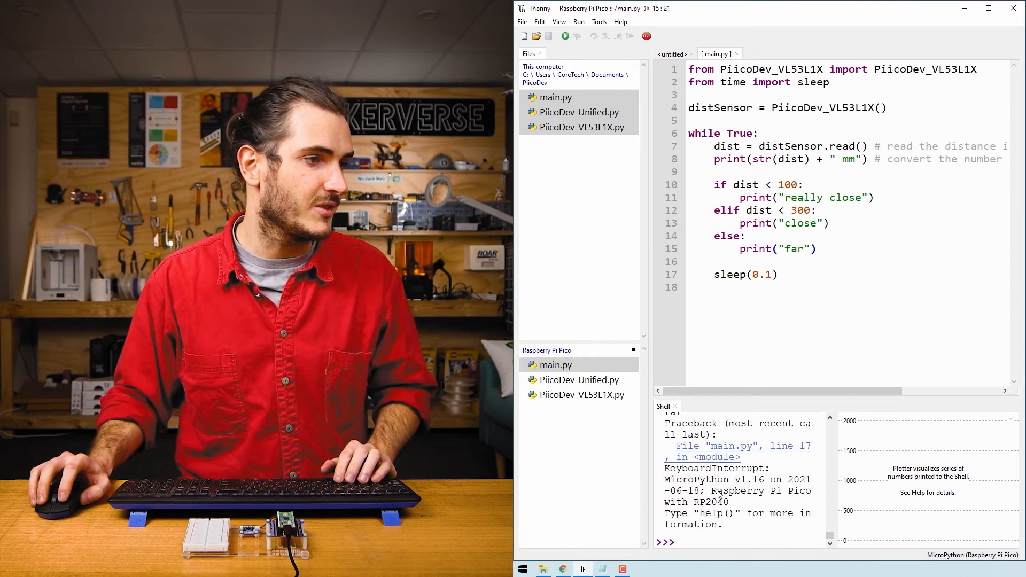
pyautogui.click(555, 364)
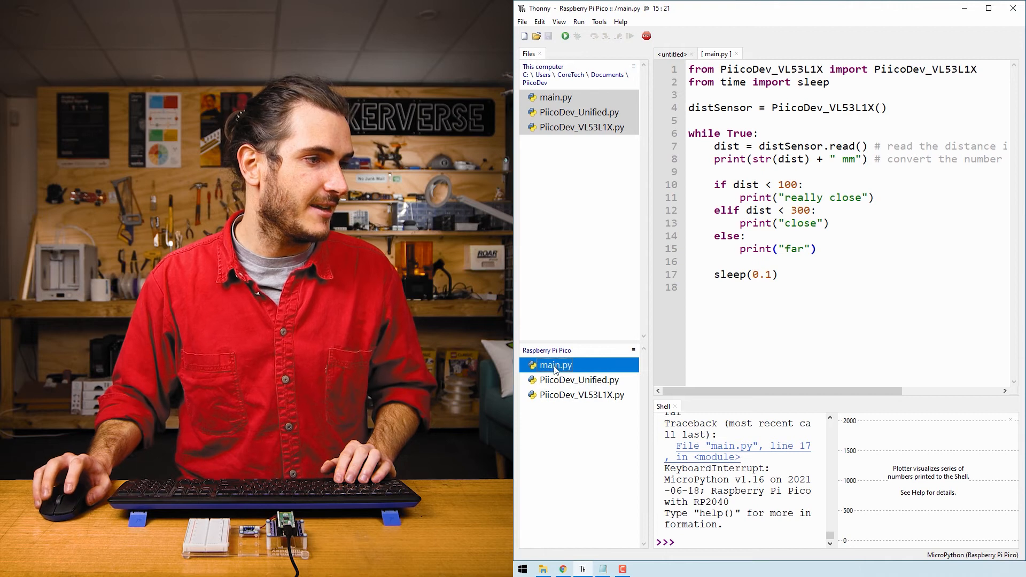
pyautogui.rightClick(554, 364)
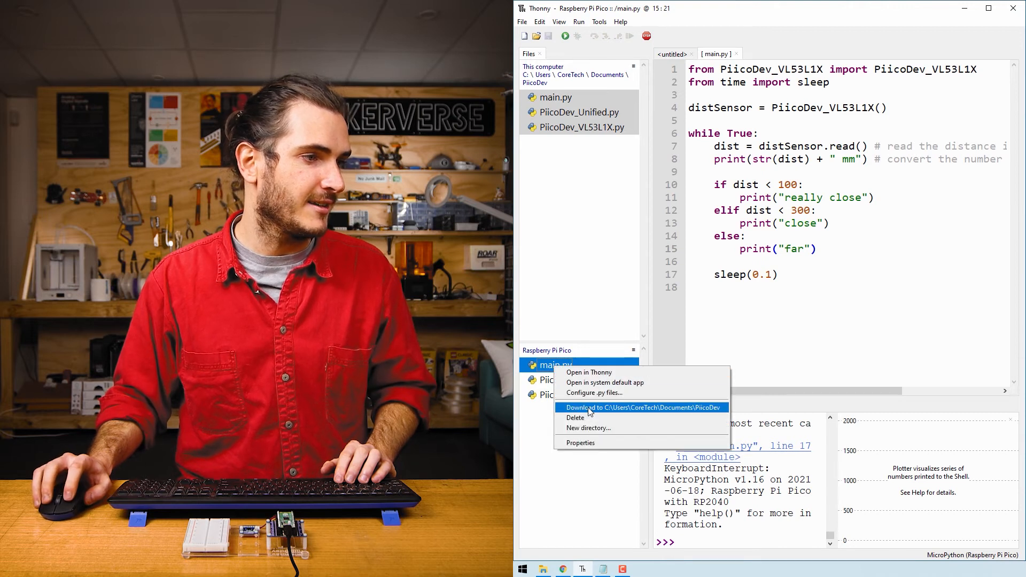
pyautogui.click(643, 407)
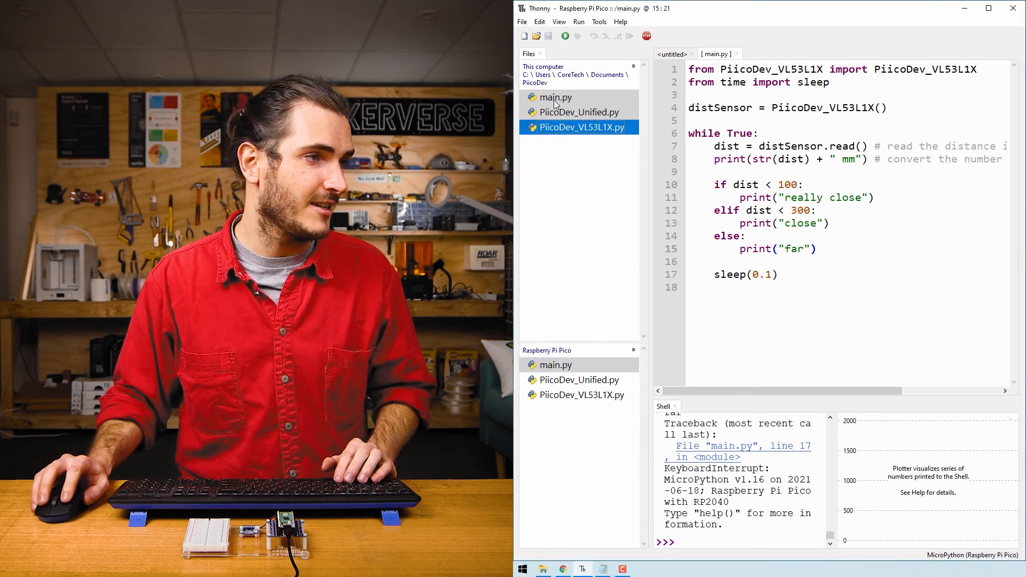
pyautogui.doubleClick(556, 97)
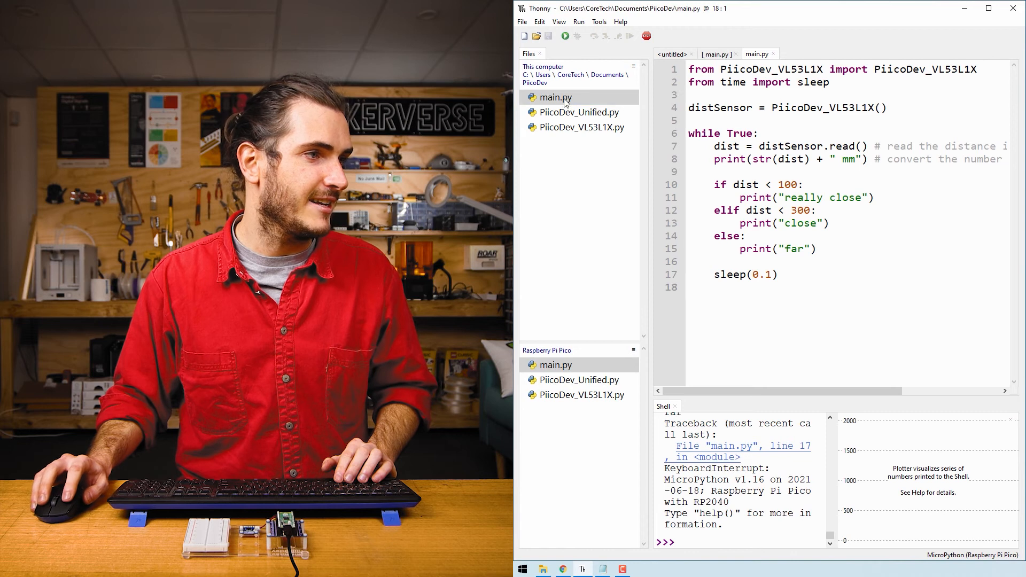